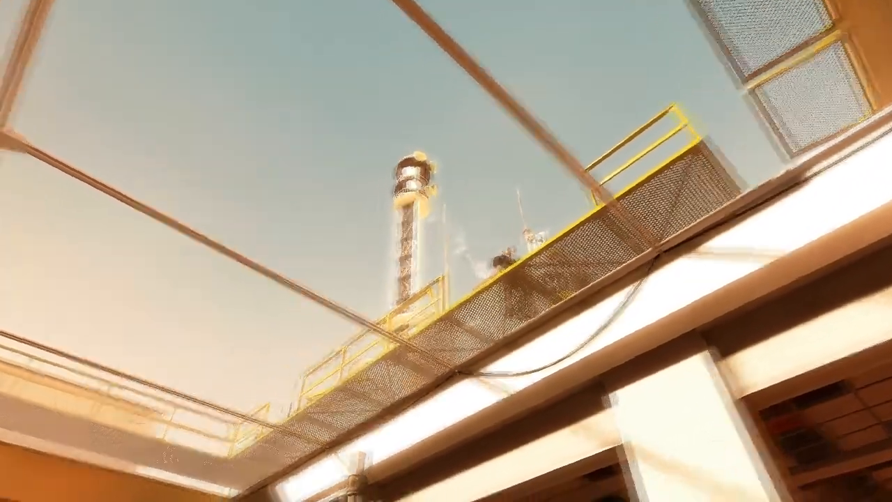
pyautogui.moveTo(446, 251)
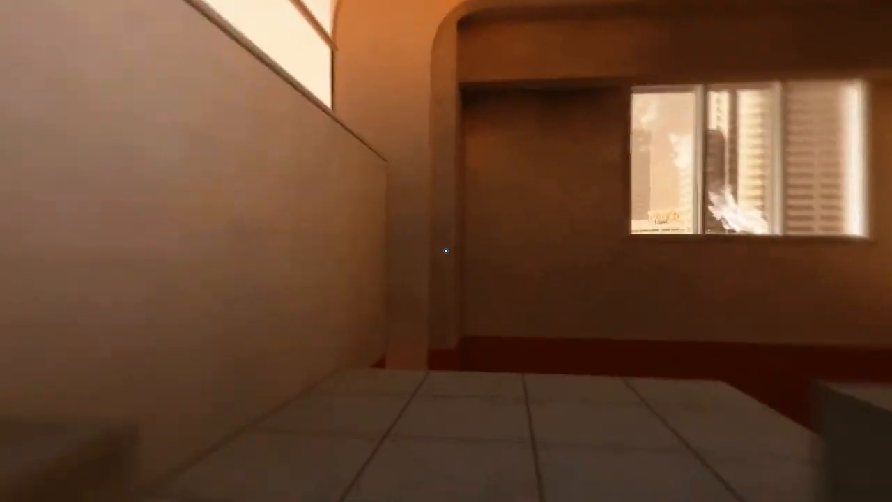
pyautogui.moveTo(446, 251)
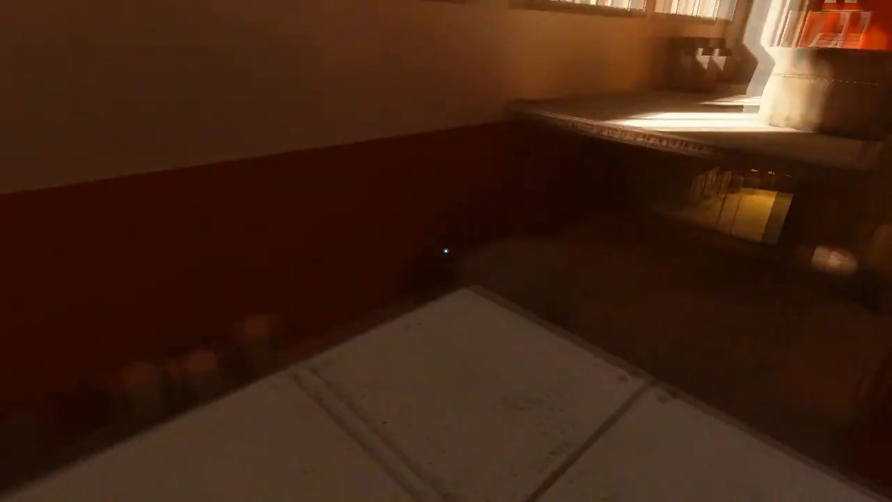
pyautogui.moveTo(447, 251)
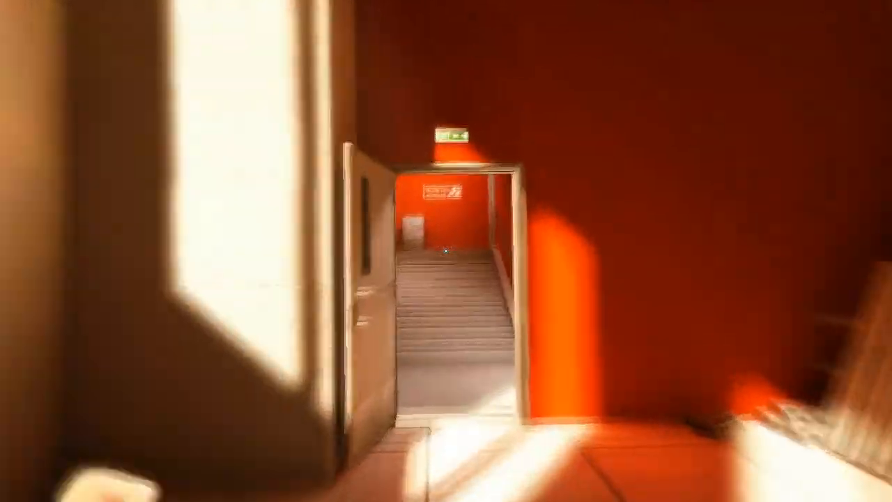
pyautogui.moveTo(446, 251)
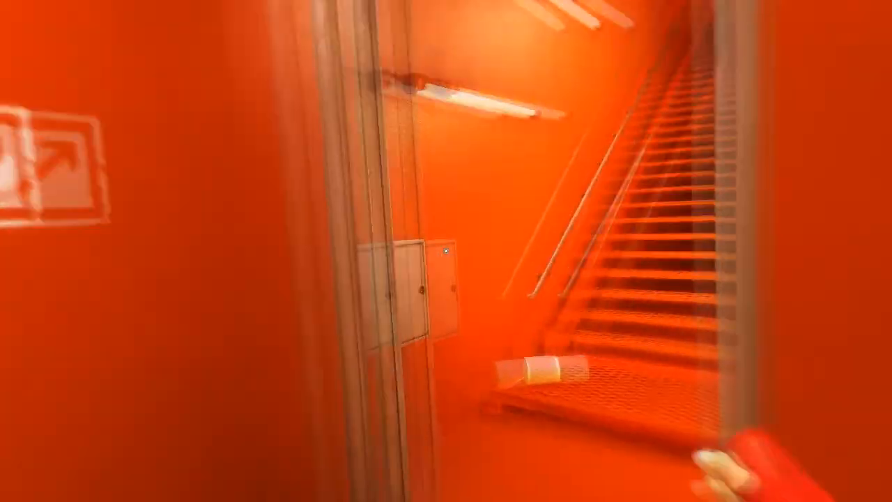